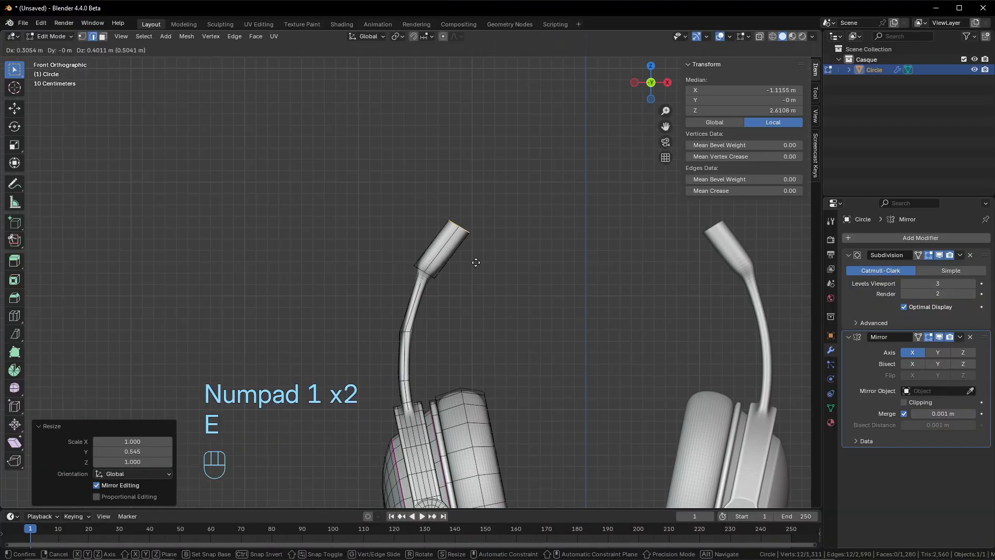
# Extrude the microphone boom's end, then scroll the instructor's ArtStation portfolio grid.
pyautogui.press('r')
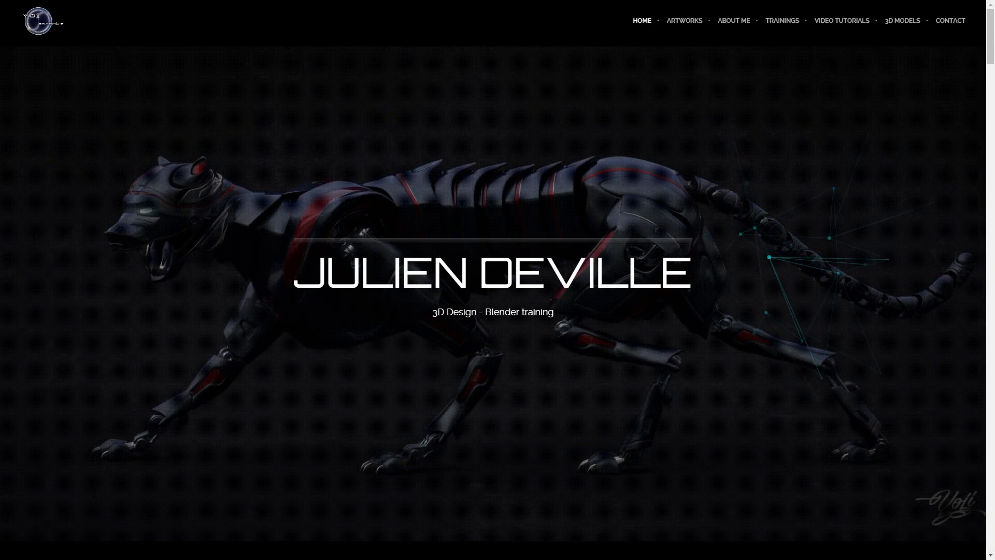
pyautogui.moveTo(658, 310)
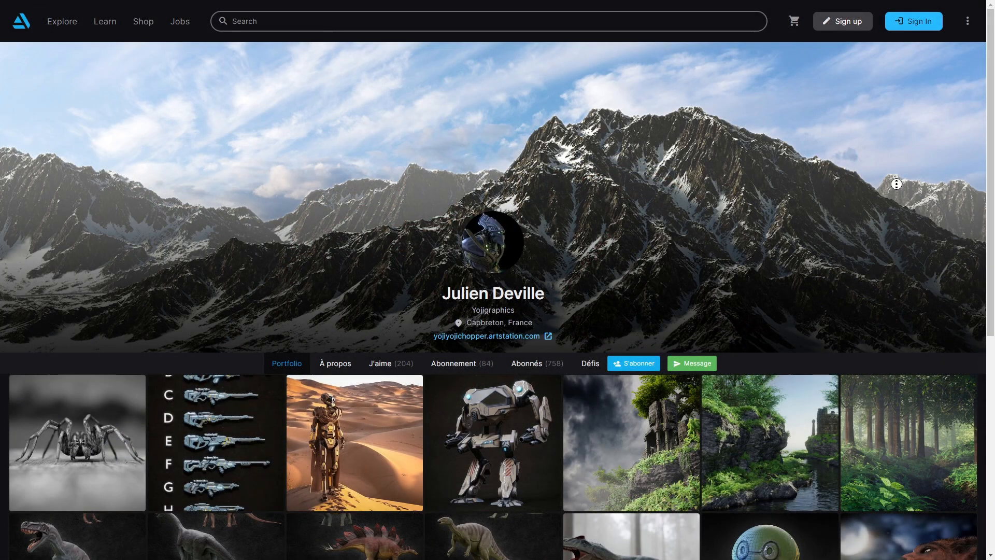
pyautogui.scroll(-3)
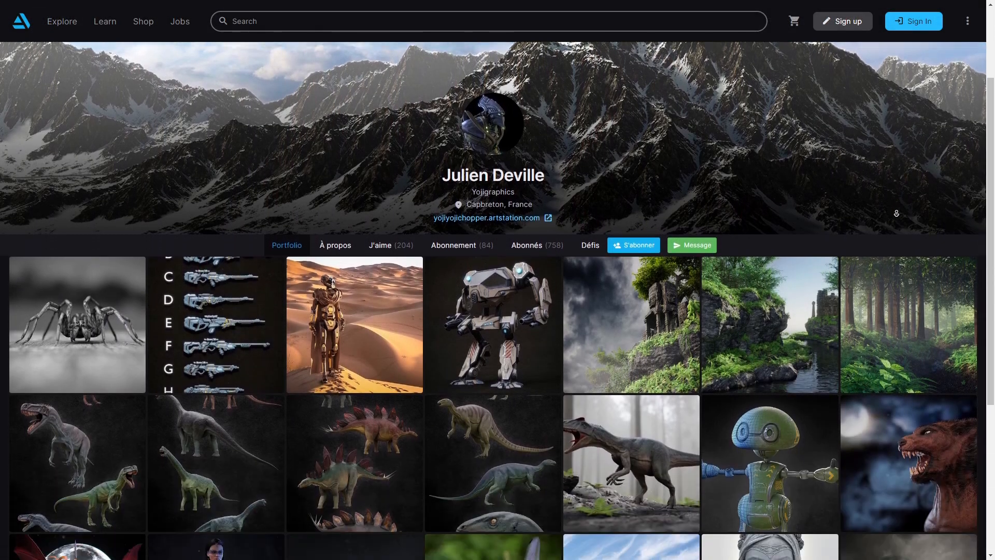
# Show the yojigraphics channel's uploaded videos and scroll down the list.
pyautogui.click(486, 218)
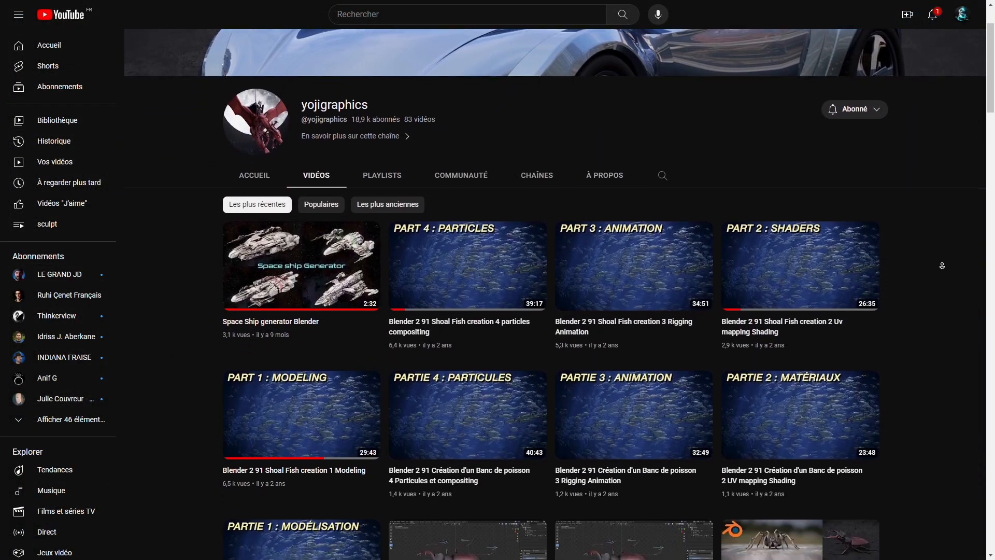
pyautogui.scroll(-3)
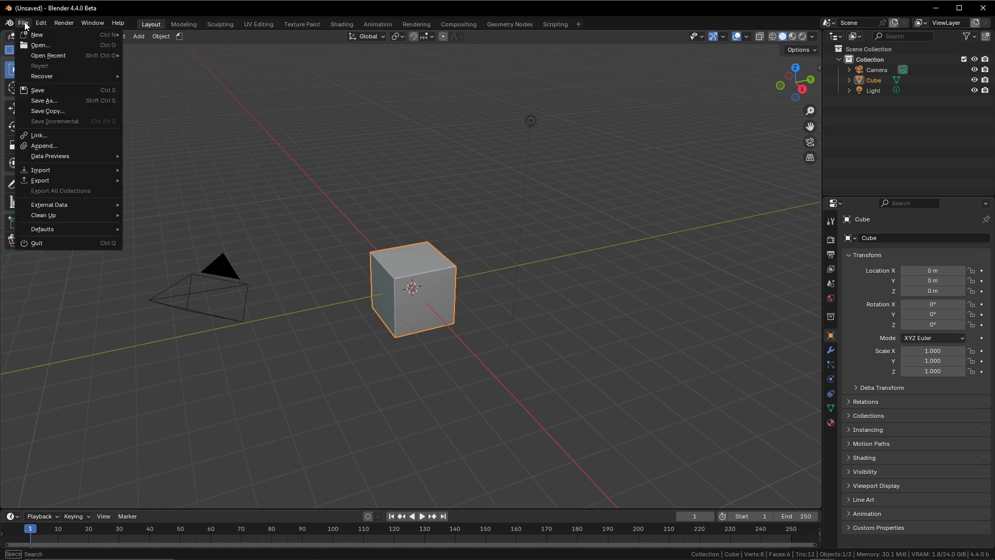
# Open the '16-5 Using Textures' .blend from the course source files folder.
pyautogui.click(40, 45)
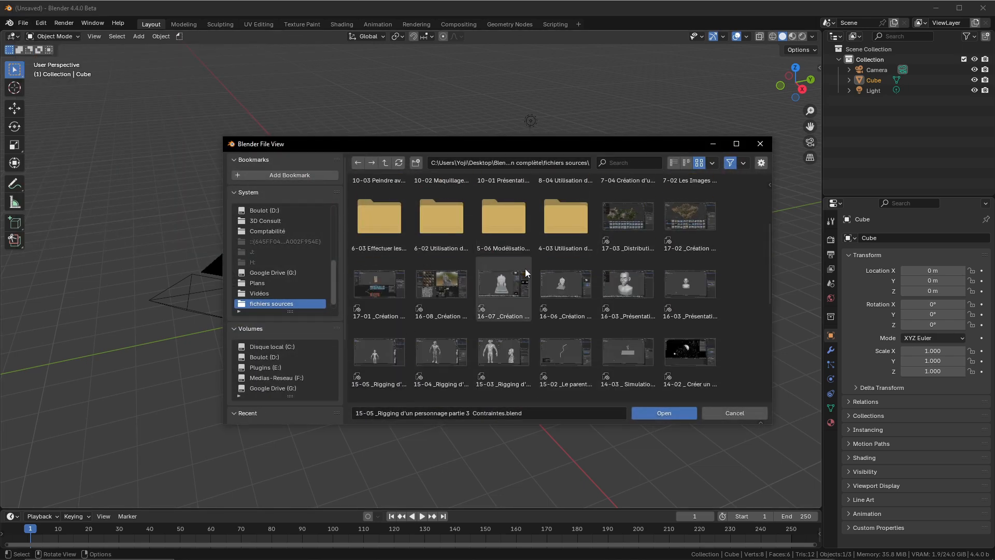
pyautogui.click(663, 413)
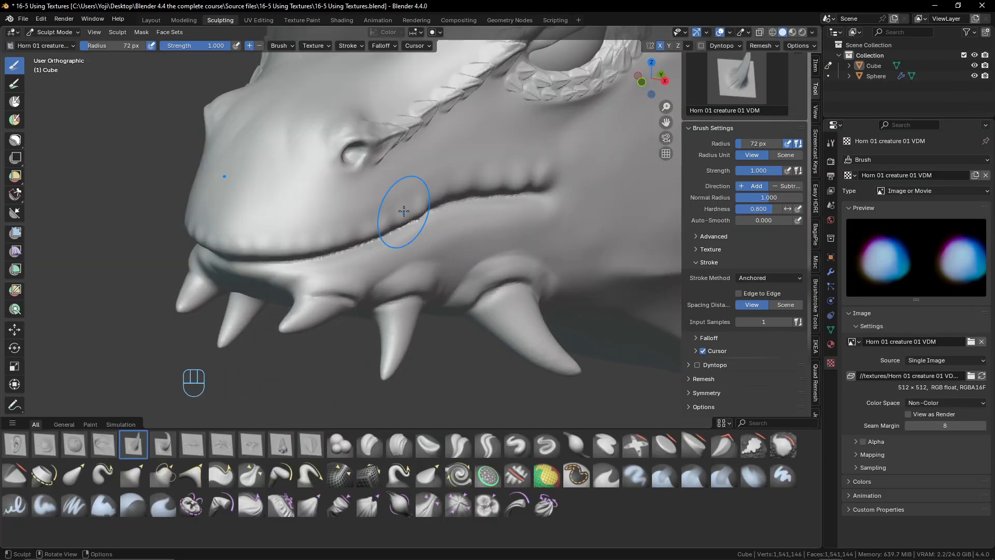
# Stamp a horn and eye scales, composite a starry sky, and play the gift-box simulation.
pyautogui.moveTo(404, 211); pyautogui.dragTo(428, 225)
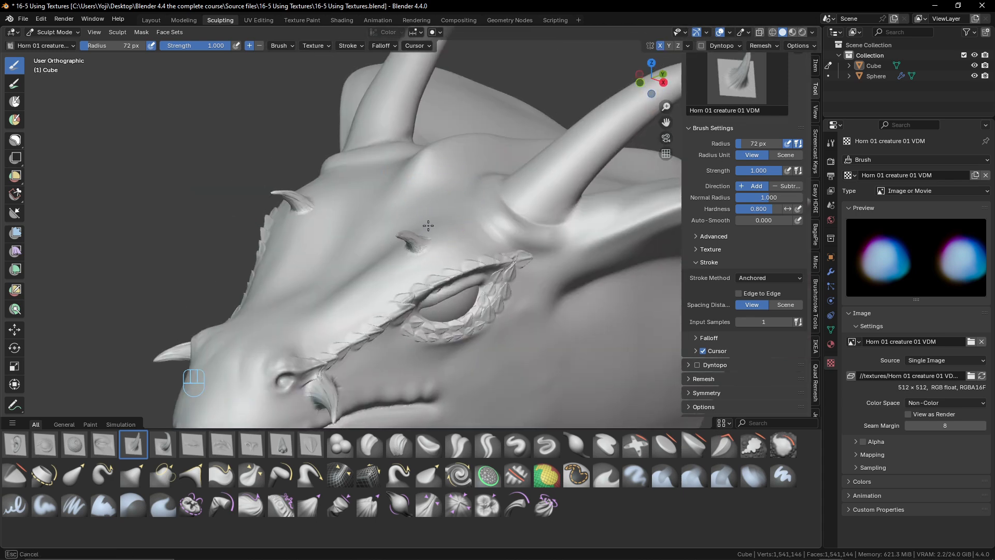
pyautogui.moveTo(429, 226); pyautogui.dragTo(481, 228)
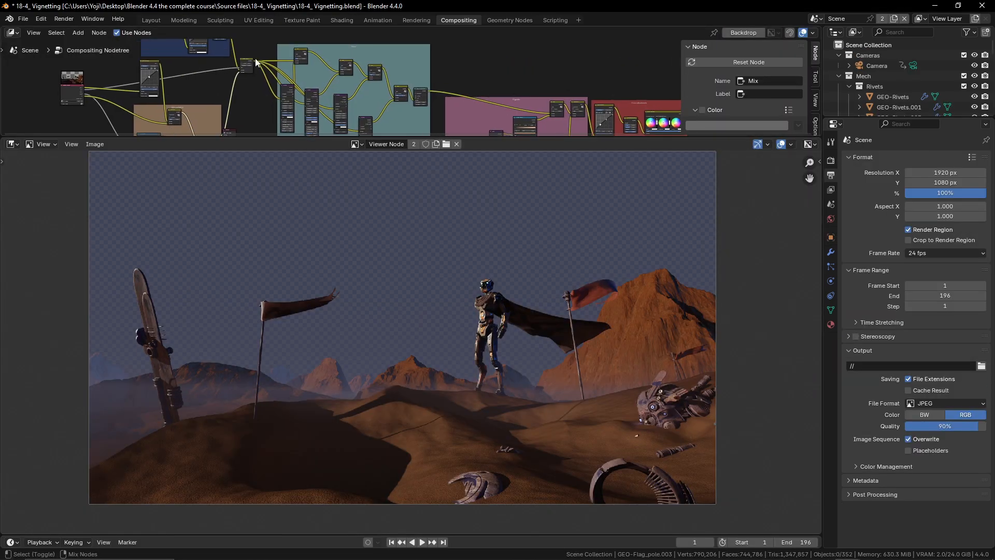
pyautogui.click(420, 95)
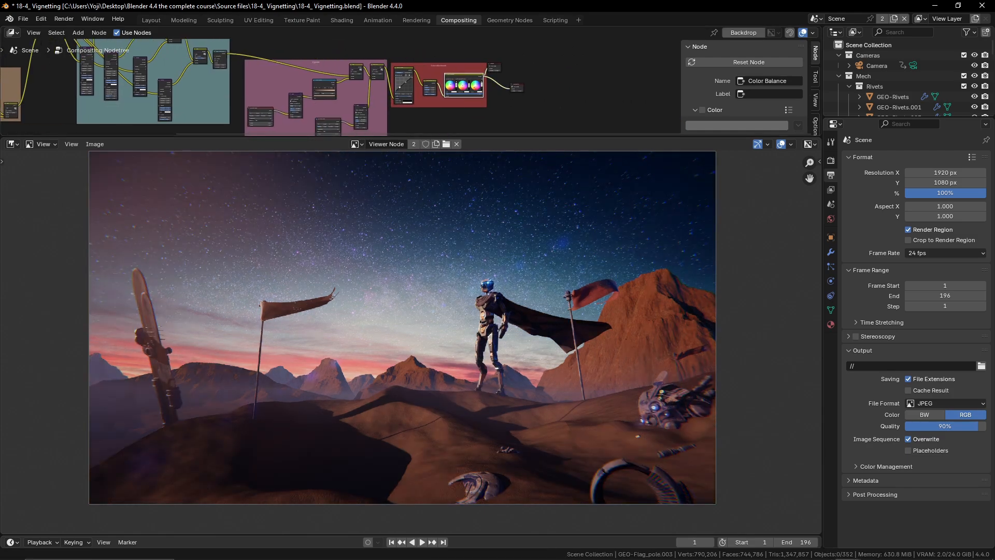
pyautogui.click(150, 19)
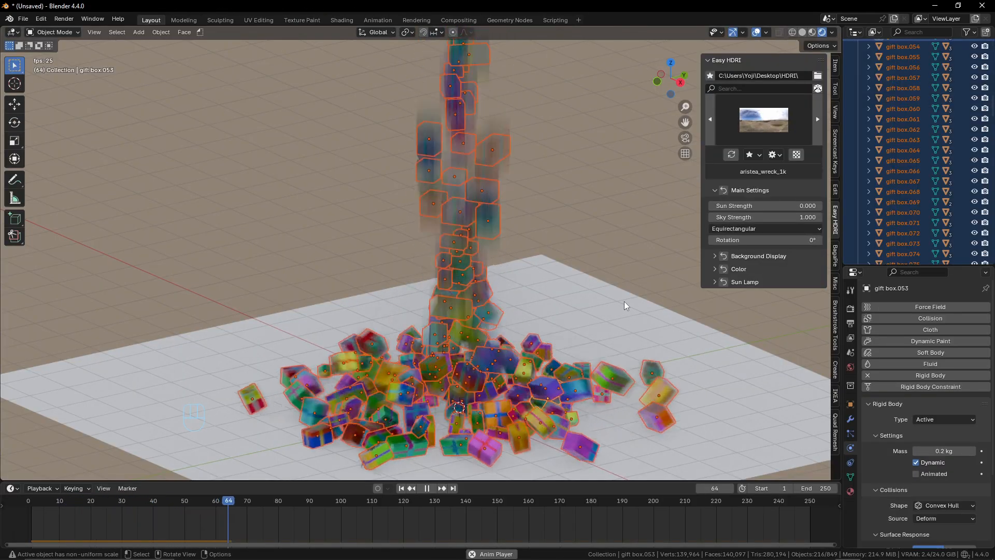